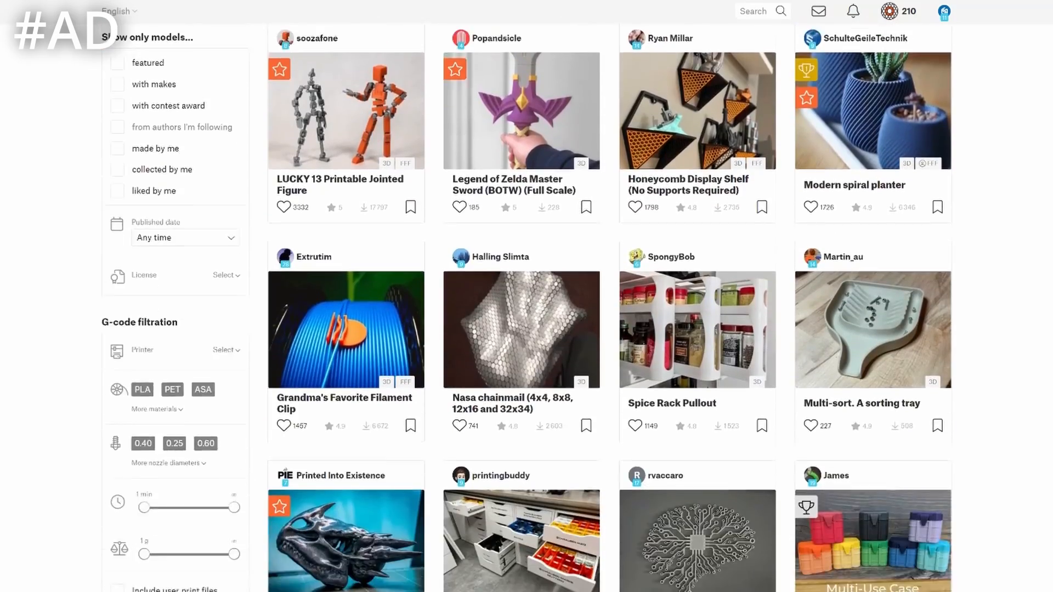
# Step: Browse the 3D Models gallery and start a Thingiverse model import from the Create menu
pyautogui.scroll(-3)
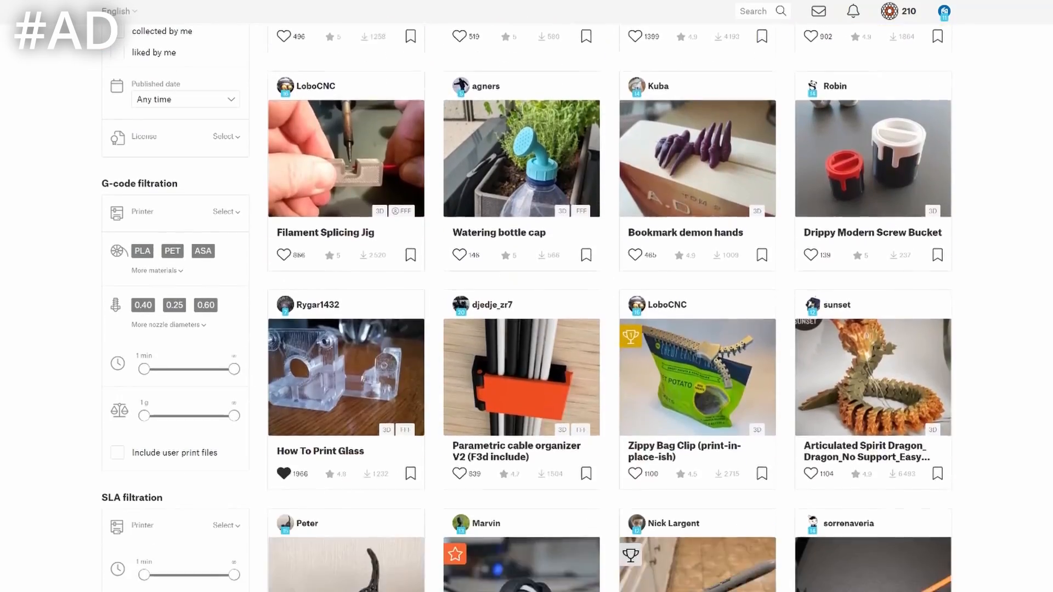
pyautogui.click(920, 41)
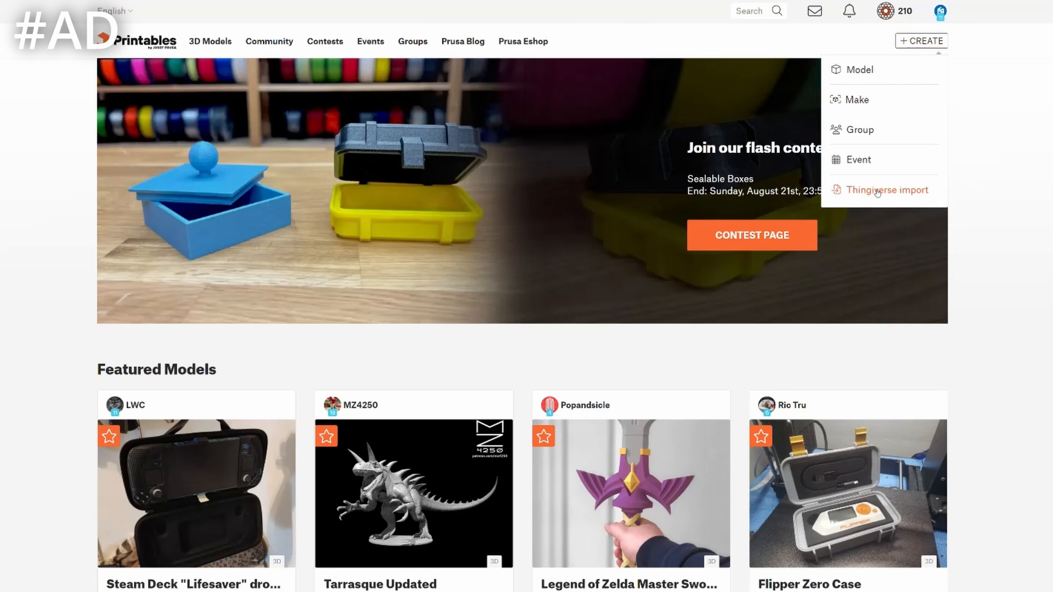
pyautogui.click(887, 190)
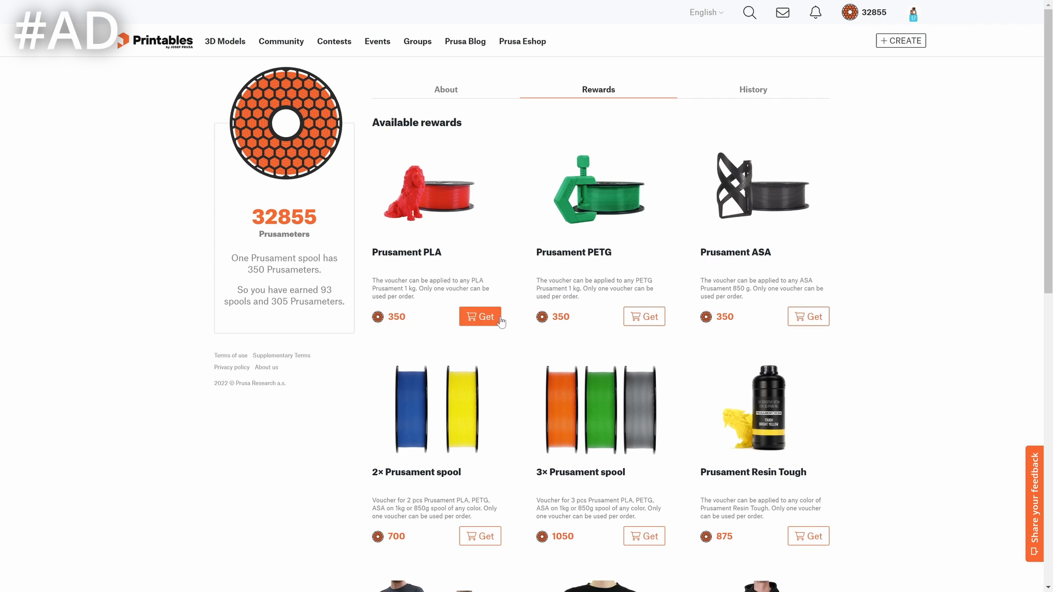
# Step: View the Cameras And Accessories contest details and its 256 entries
pyautogui.click(334, 40)
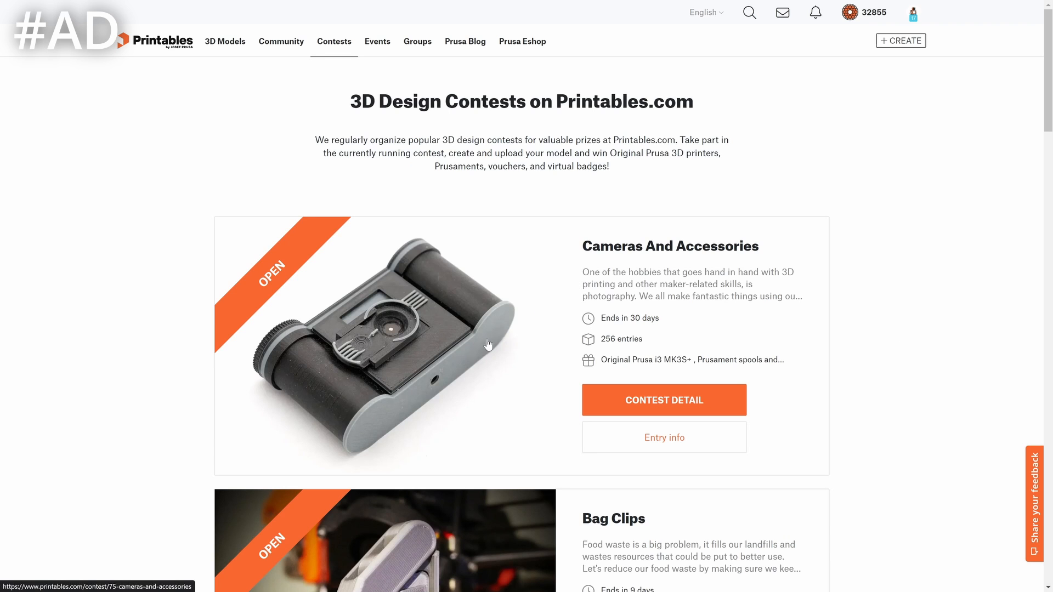
pyautogui.click(662, 400)
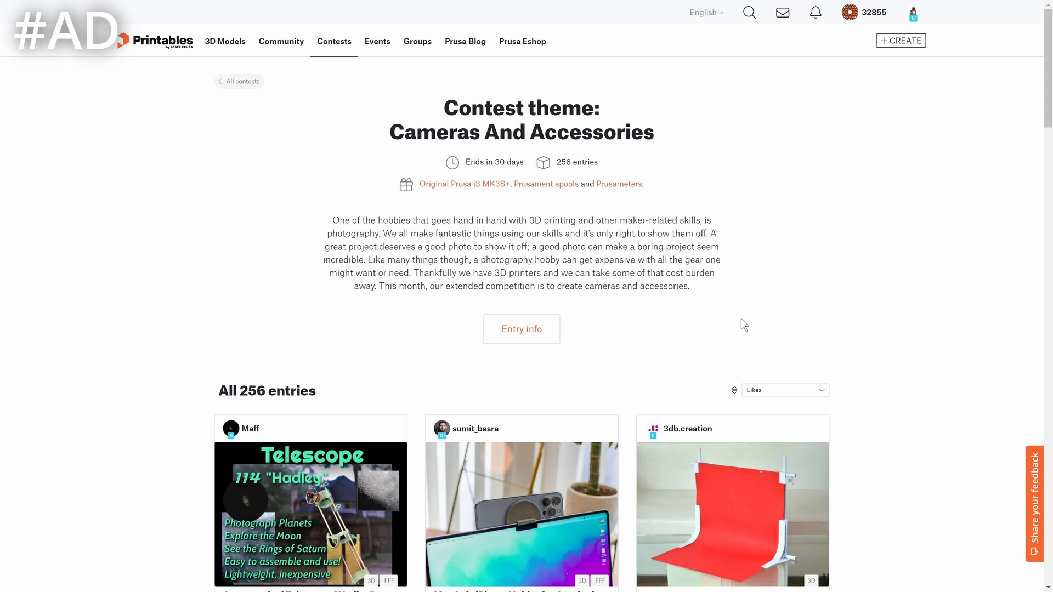
pyautogui.scroll(-3)
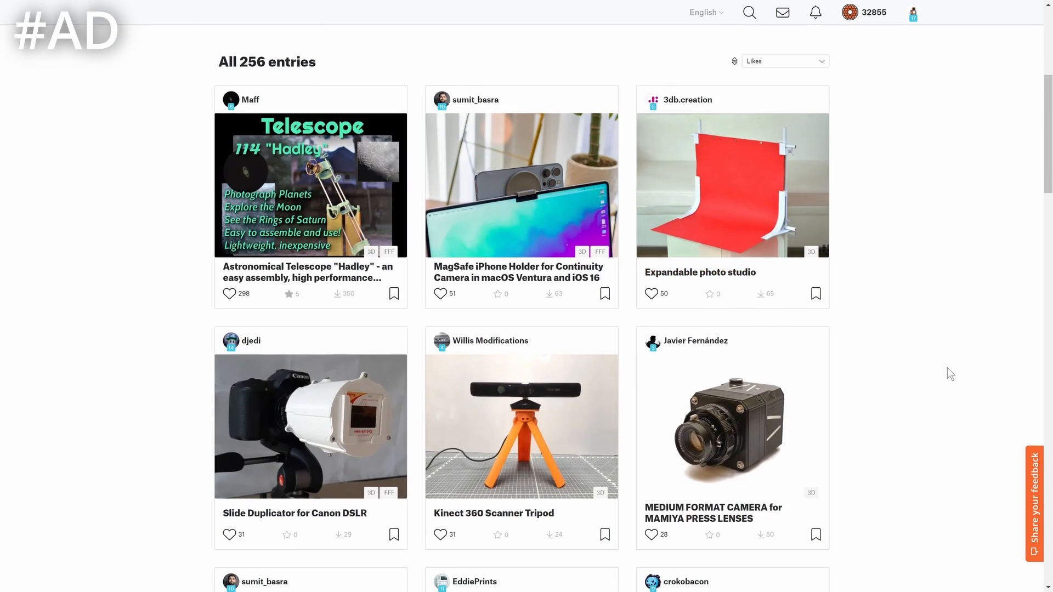